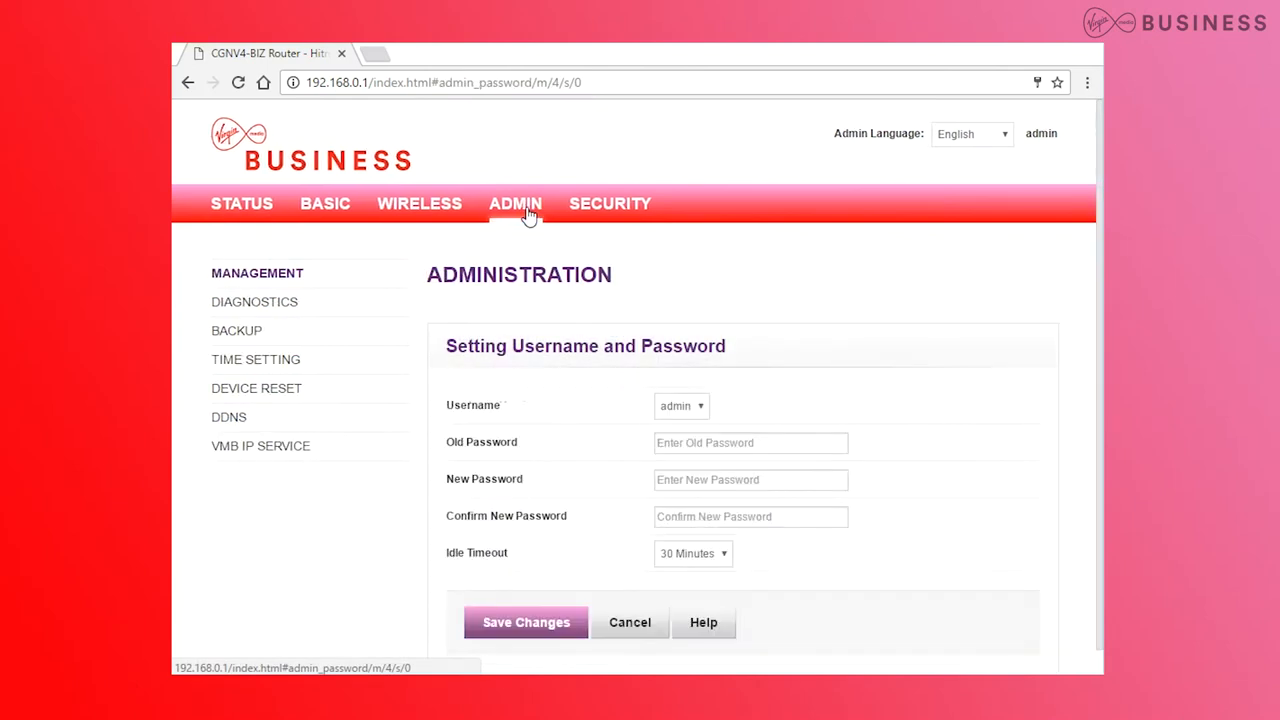
# Go to ADMIN > DIAGNOSTICS, where destination 8.8.8.8 is entered
pyautogui.click(254, 301)
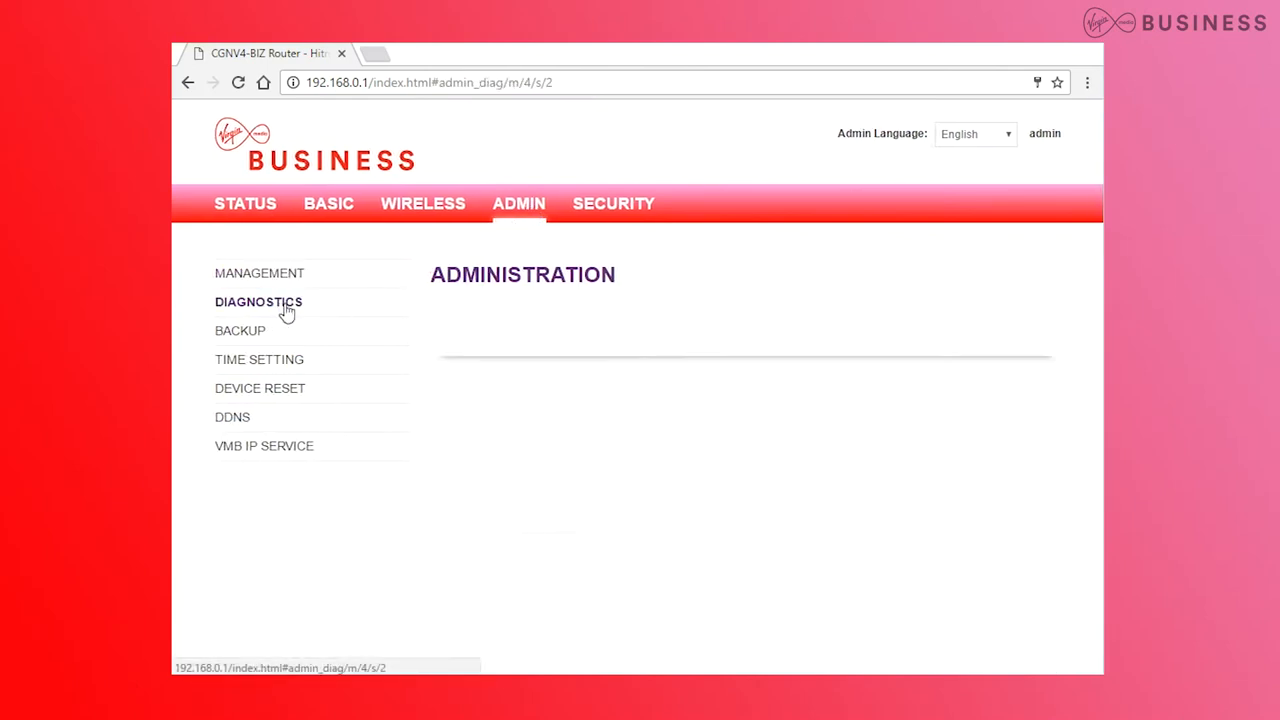
pyautogui.click(258, 301)
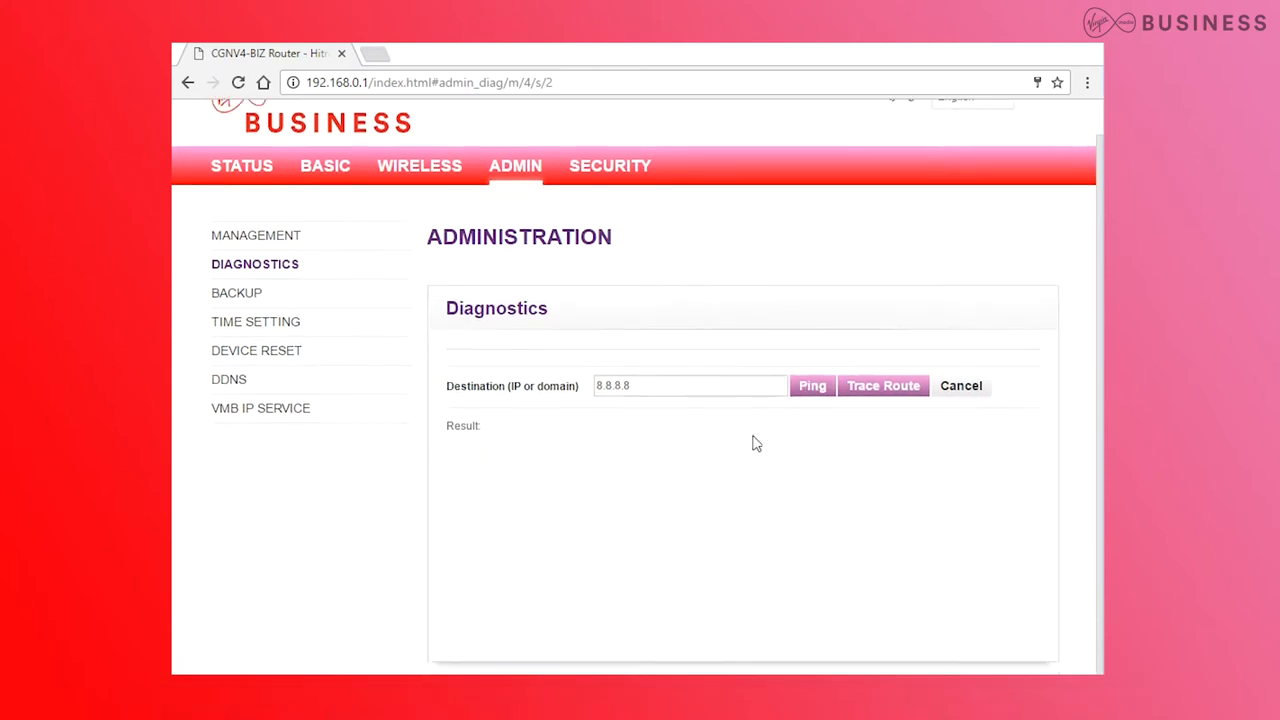
# Run the router ping to 8.8.8.8, then start typing 'ping 8' in Command Prompt
pyautogui.click(812, 385)
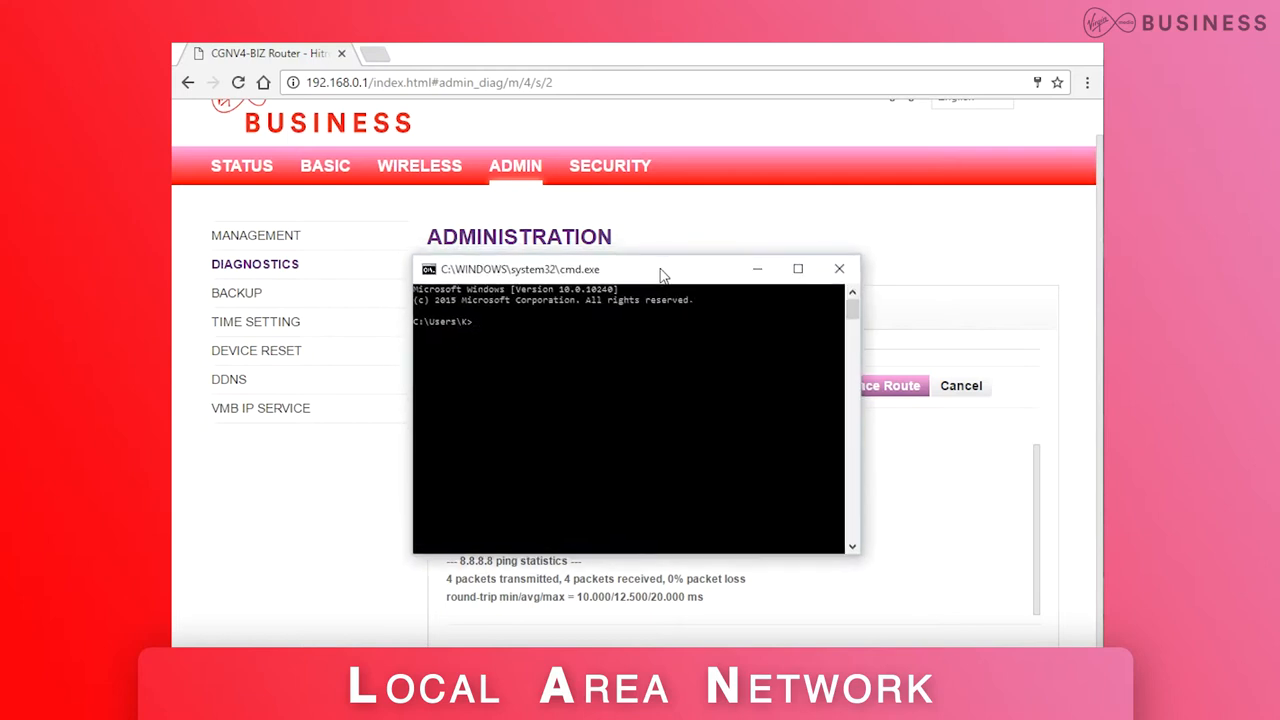
pyautogui.write('ping 8')
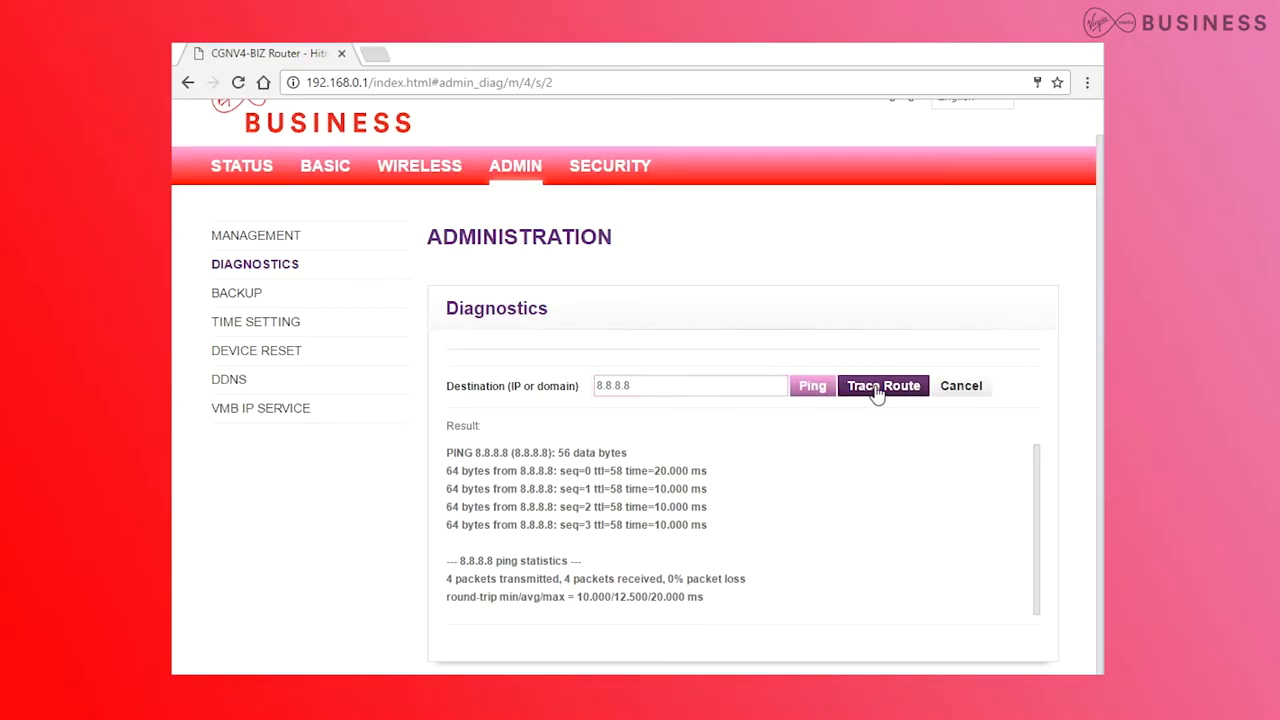
# Run the router traceroute to 8.8.8.8 and a PC tracert 8.8.8.8 for comparison
pyautogui.click(882, 385)
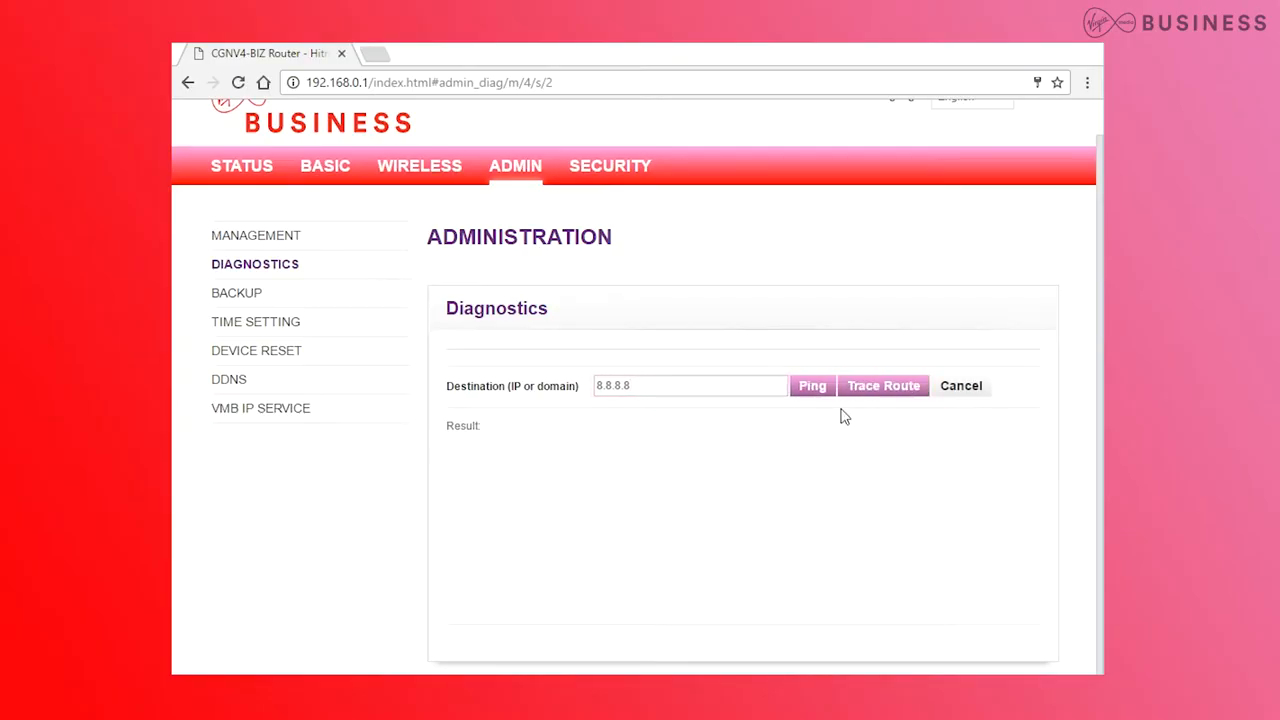
pyautogui.click(883, 385)
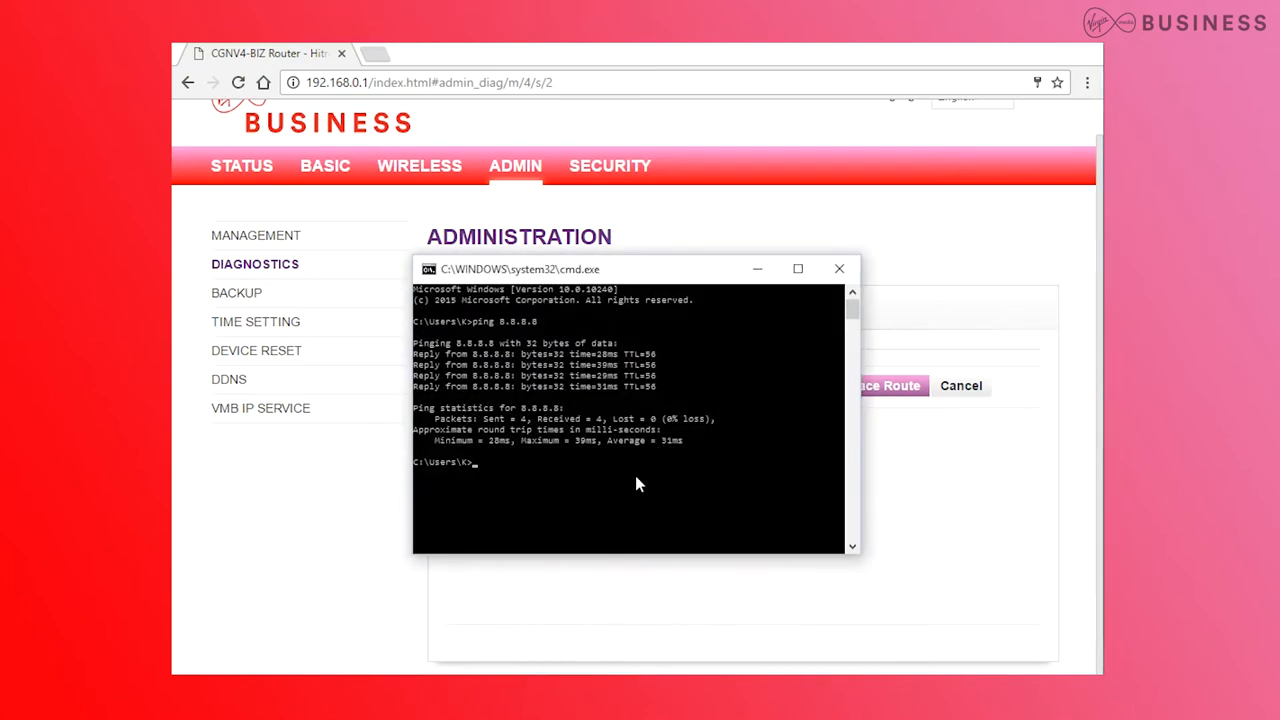
pyautogui.write('tracert')
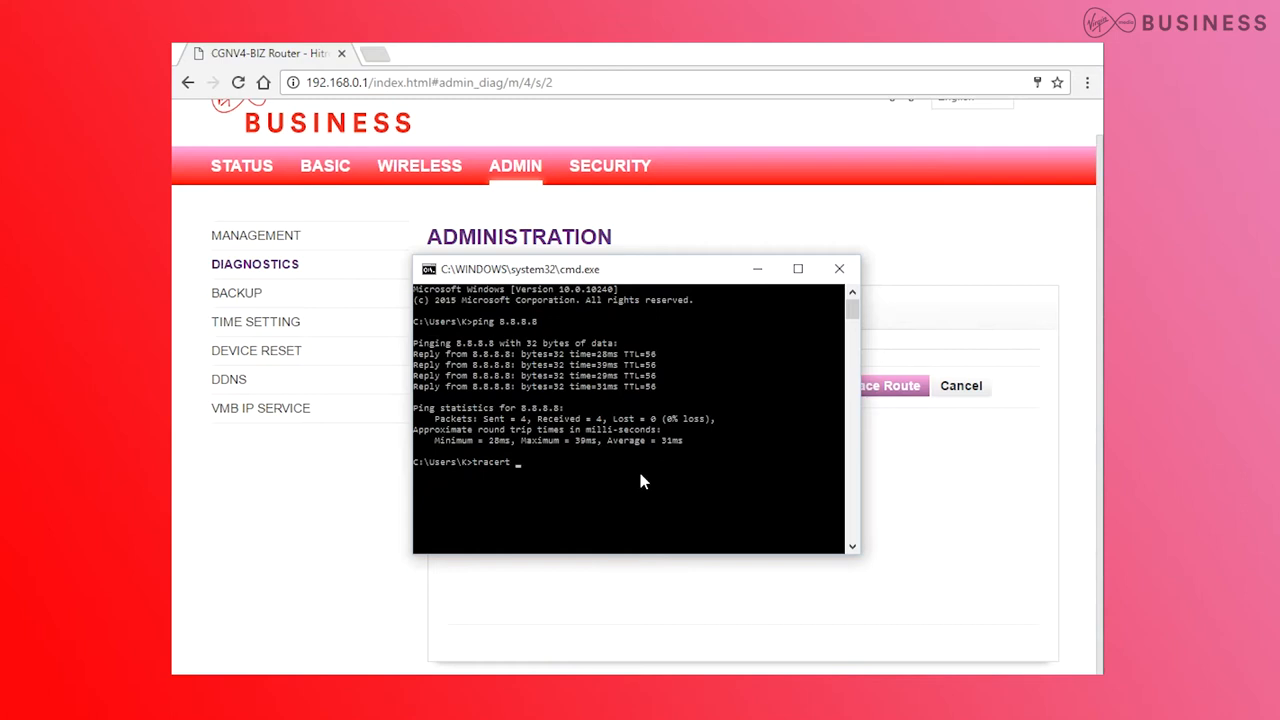
pyautogui.write('8.8.8.8')
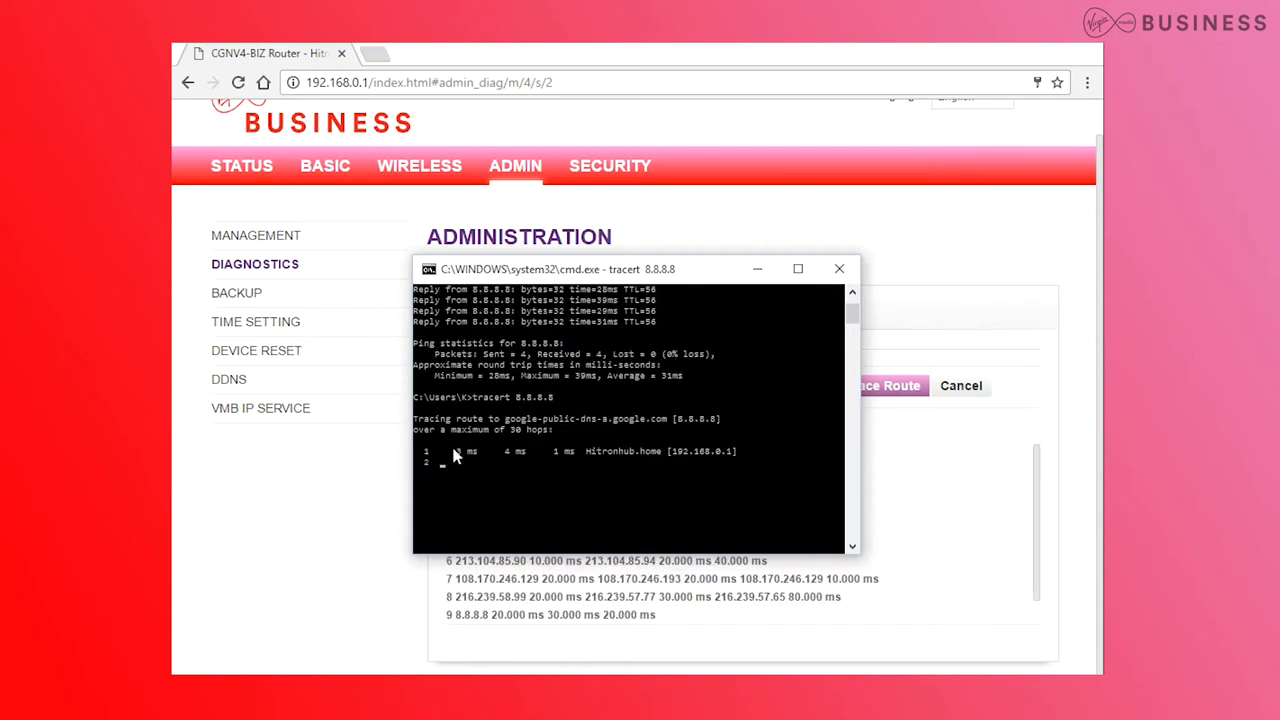
pyautogui.click(838, 268)
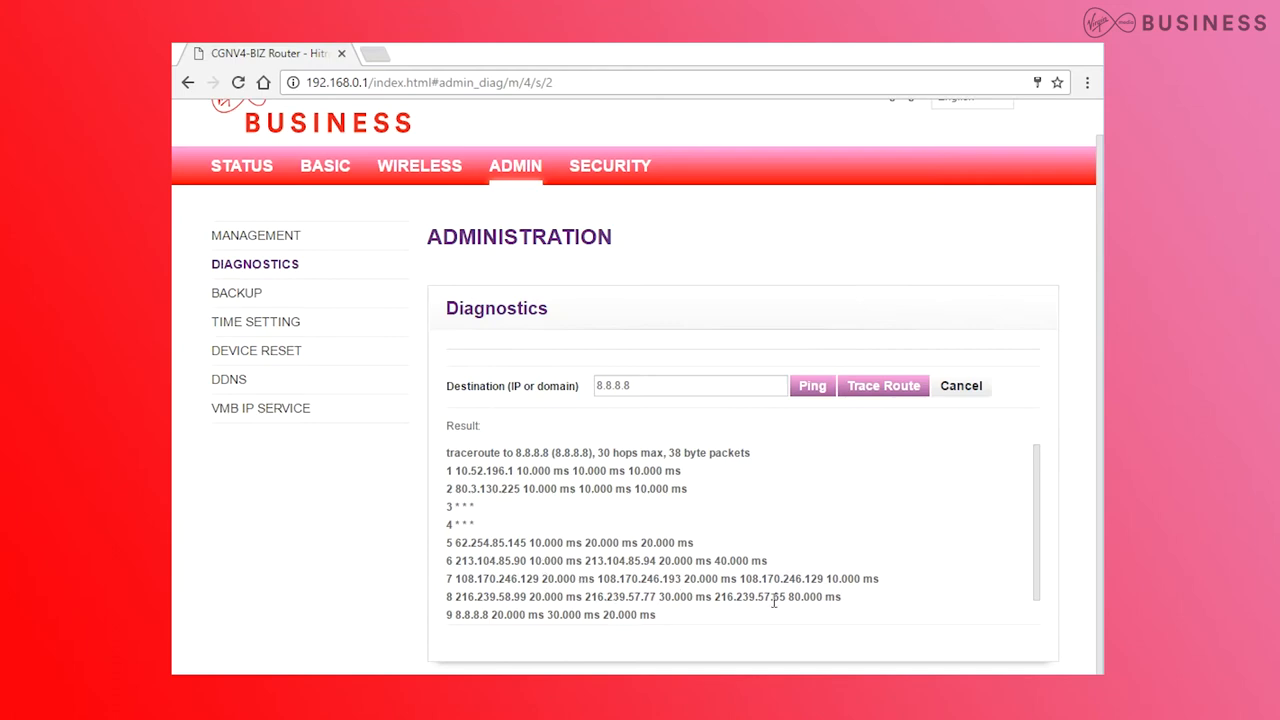
# Open the BACKUP section, then return to the MANAGEMENT username and password page
pyautogui.click(238, 291)
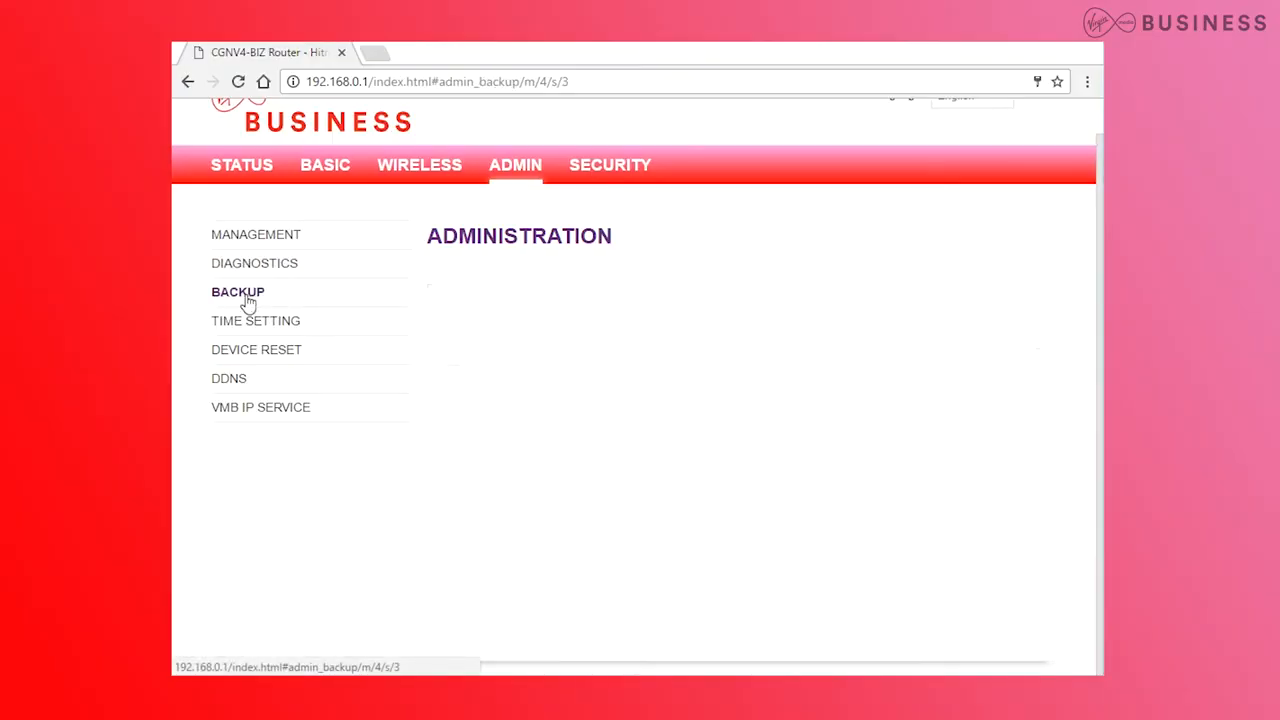
pyautogui.click(238, 291)
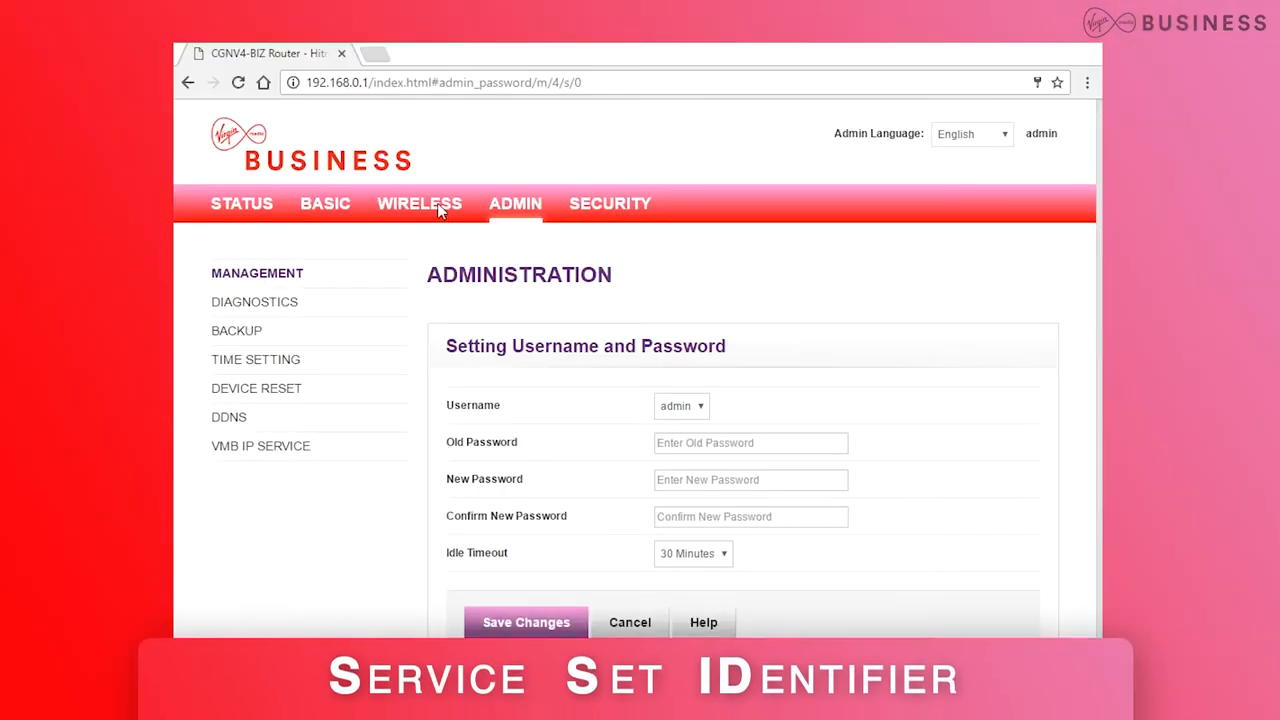
# Review 2.4G SSID settings under WIRELESS, then go to WPS & SECURITY
pyautogui.click(419, 203)
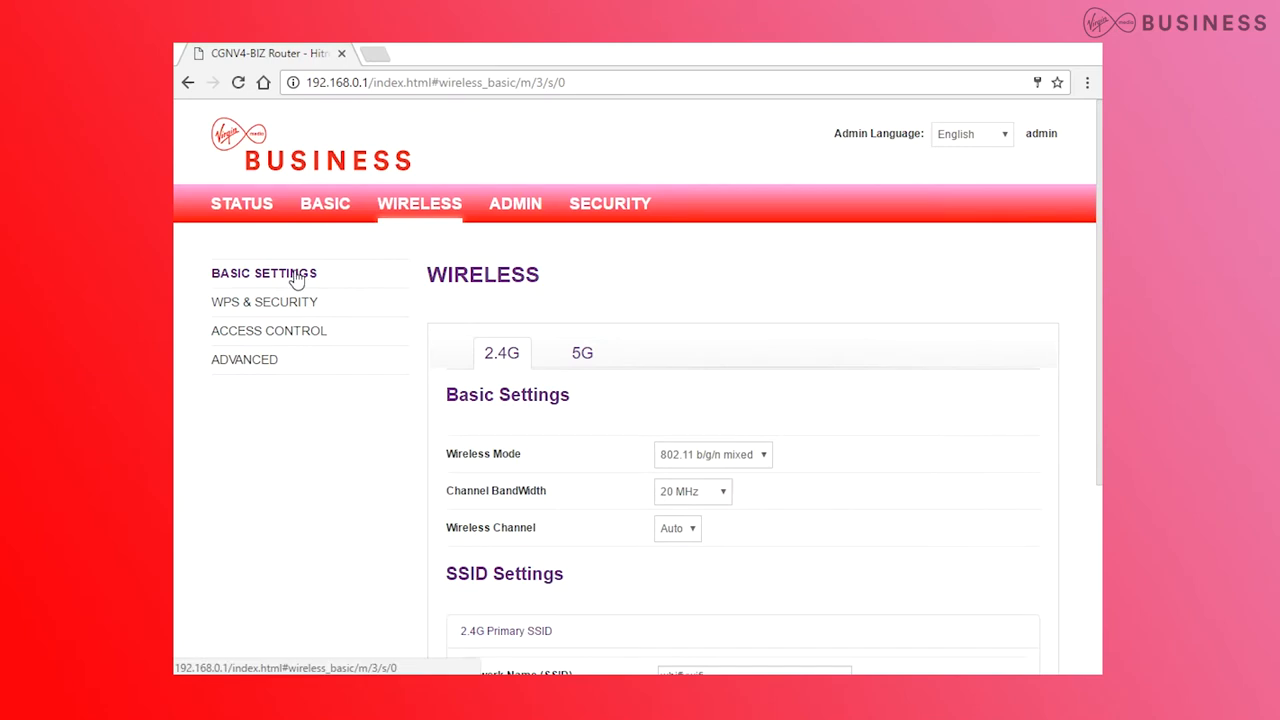
pyautogui.scroll(-3)
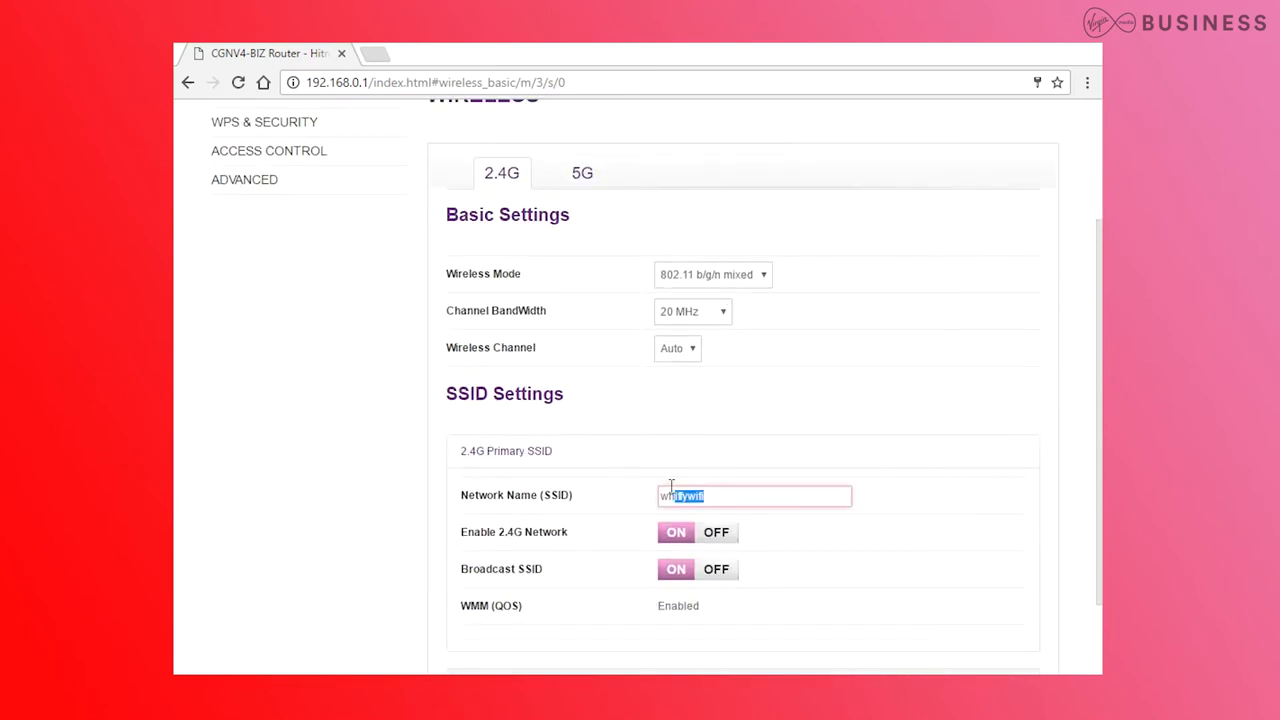
pyautogui.click(582, 172)
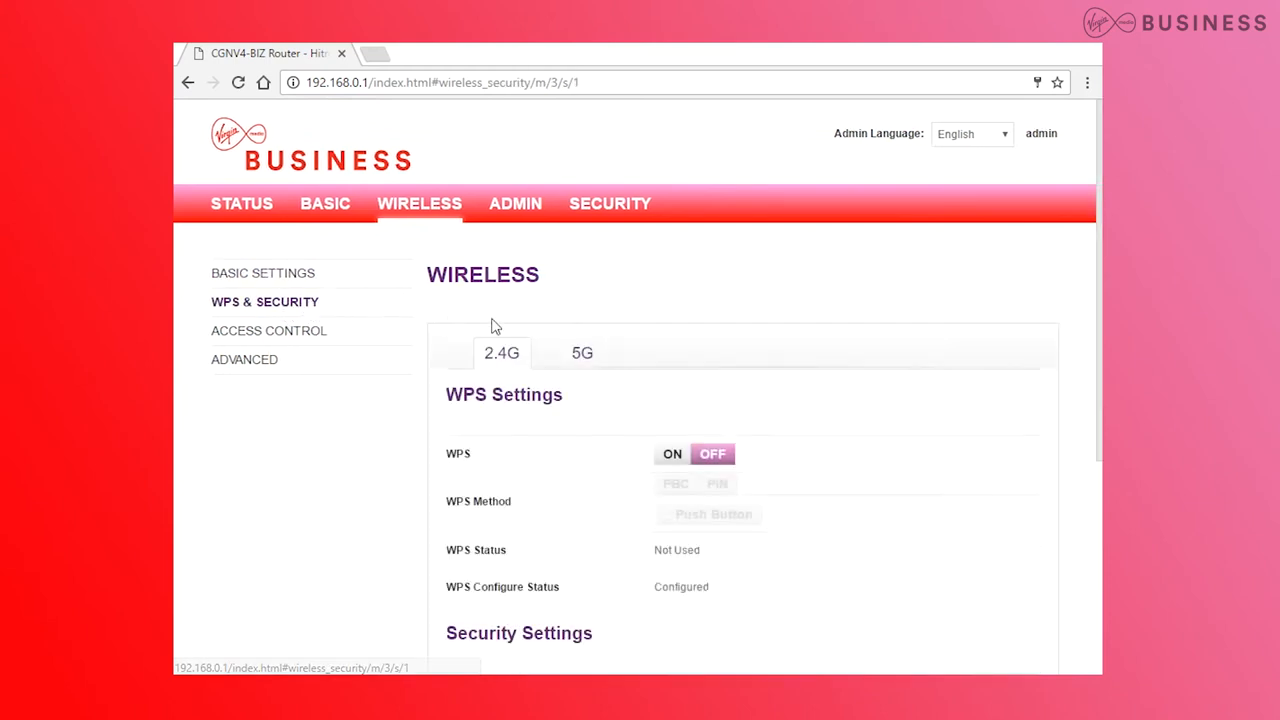
# On 2.4G Basic Settings, view the Wireless Channel list, keeping Auto
pyautogui.scroll(-3)
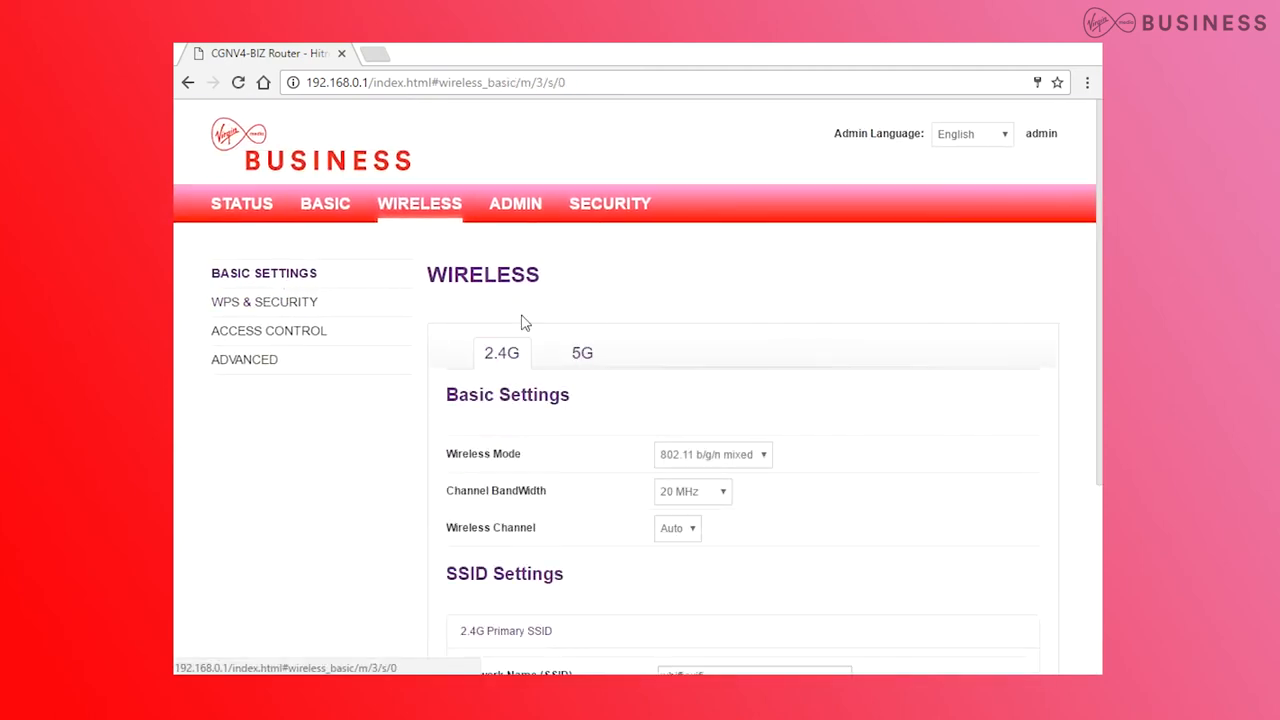
pyautogui.click(677, 347)
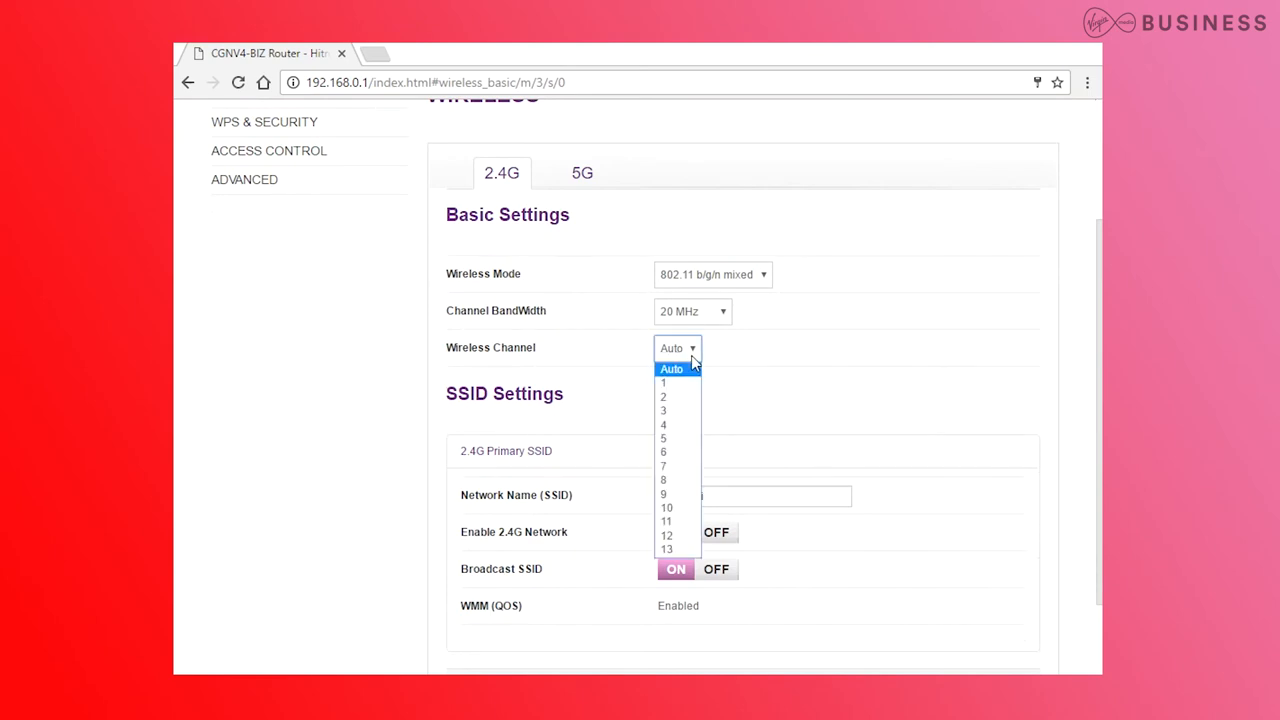
pyautogui.moveTo(680, 452)
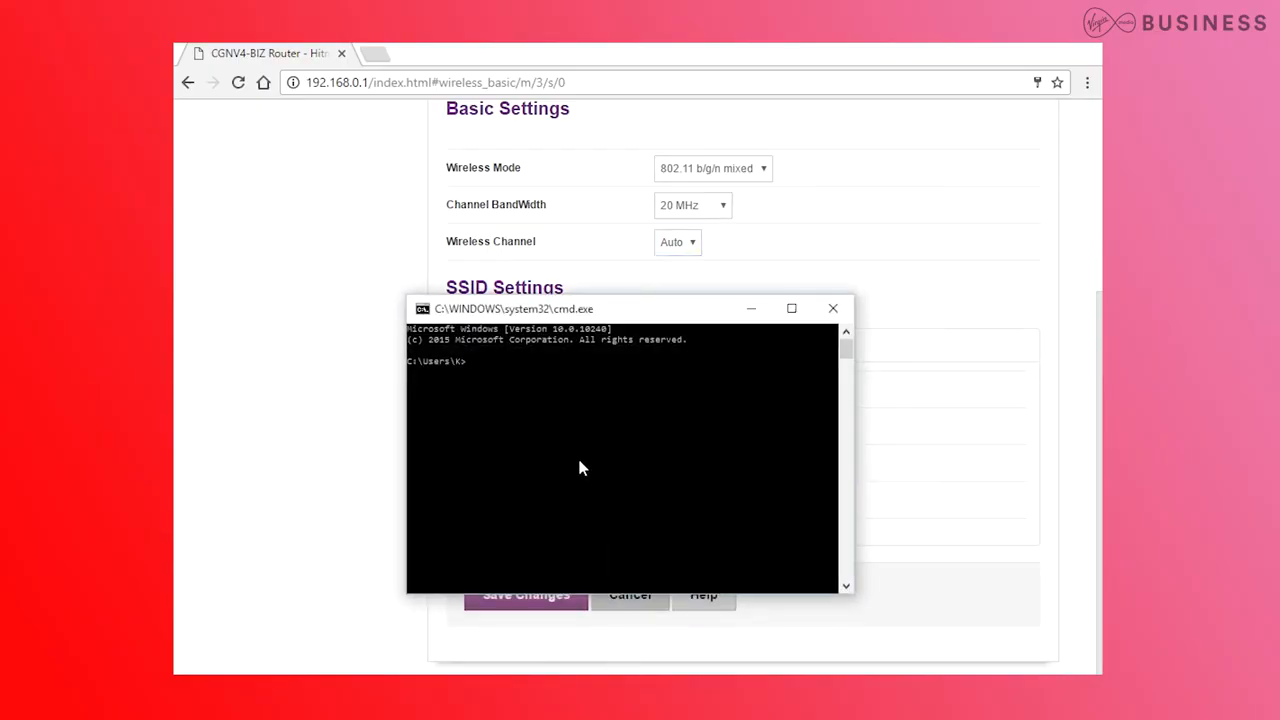
# Run ipconfig, showing IPv4 192.168.0.11 and gateway 192.168.0.1
pyautogui.write('ipconfig')
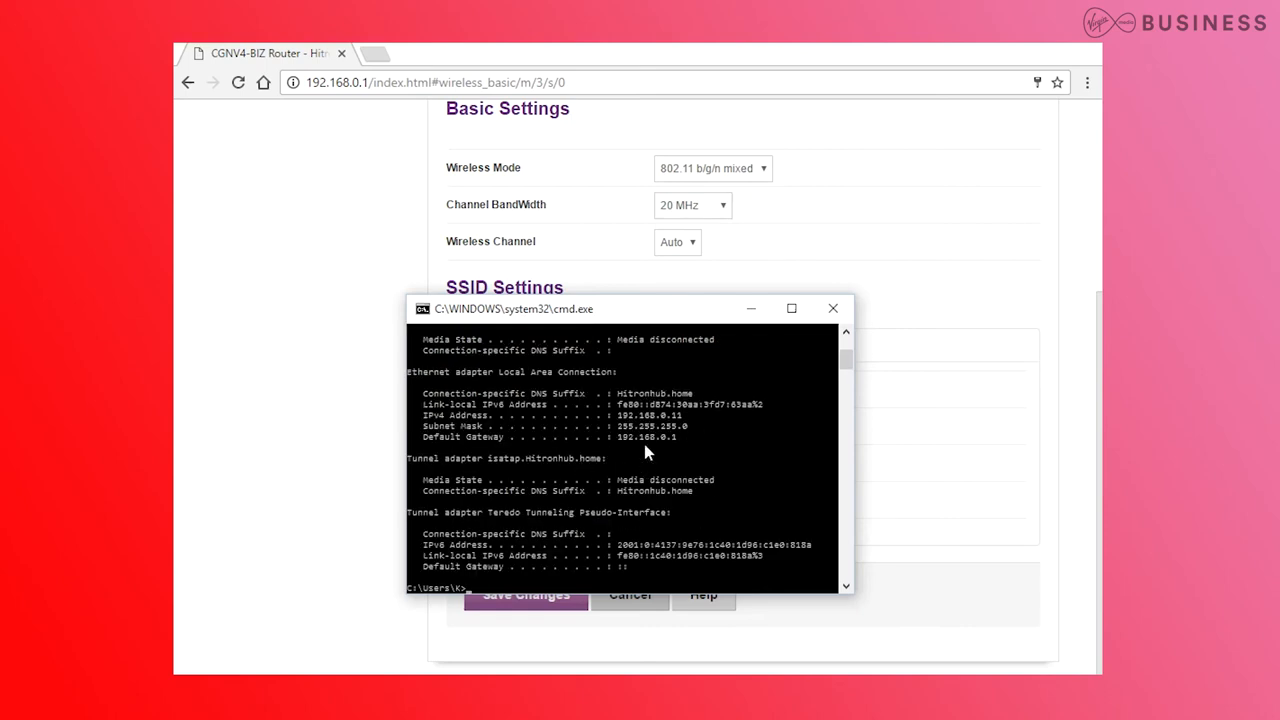
pyautogui.moveTo(455, 425)
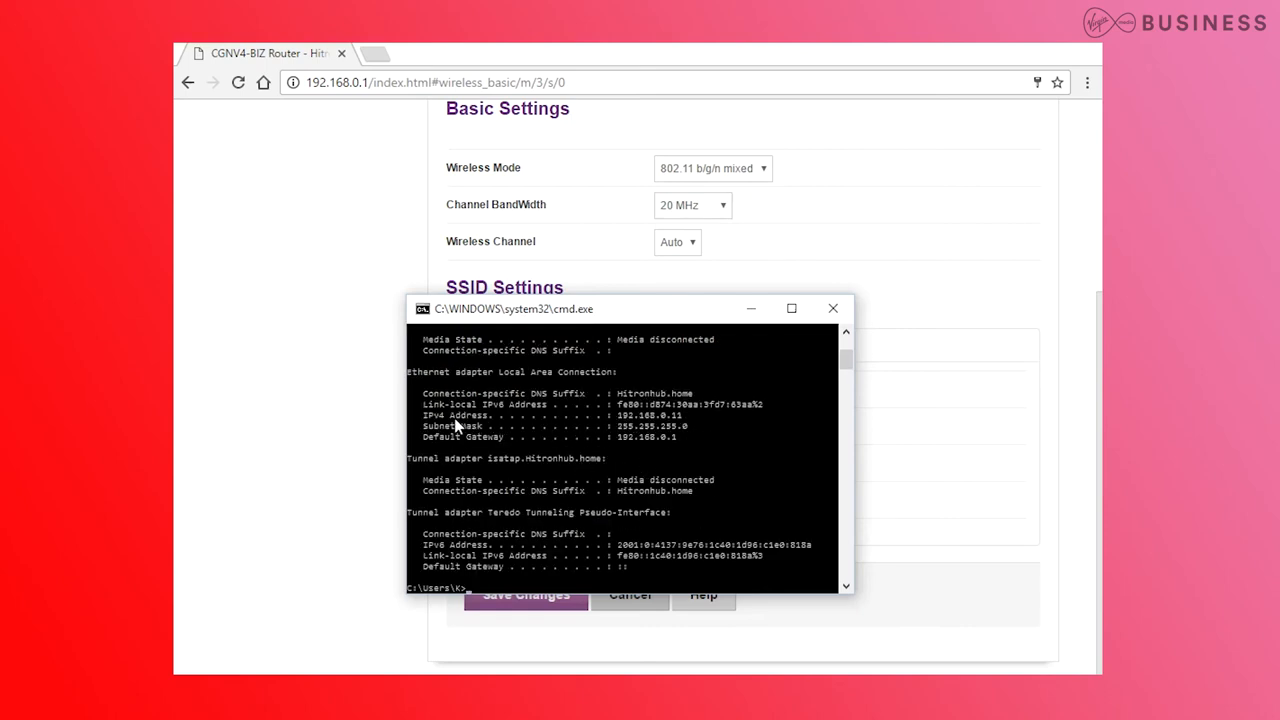
pyautogui.moveTo(665, 425)
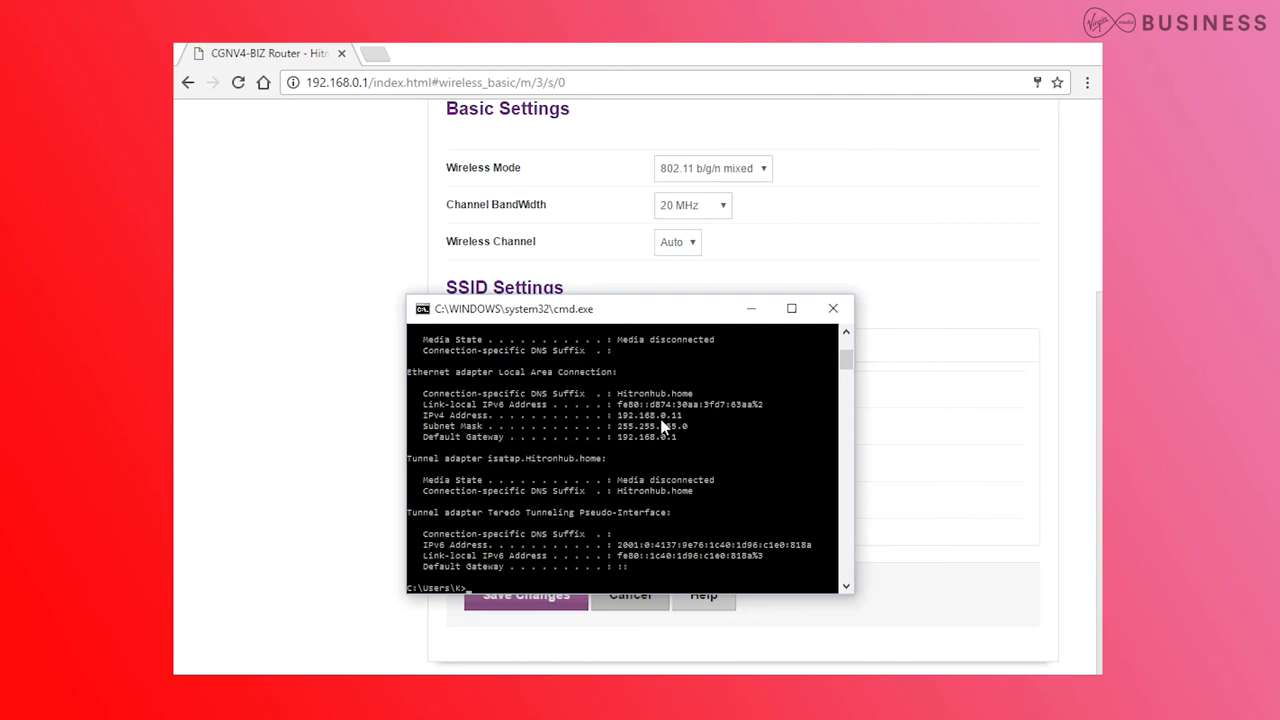